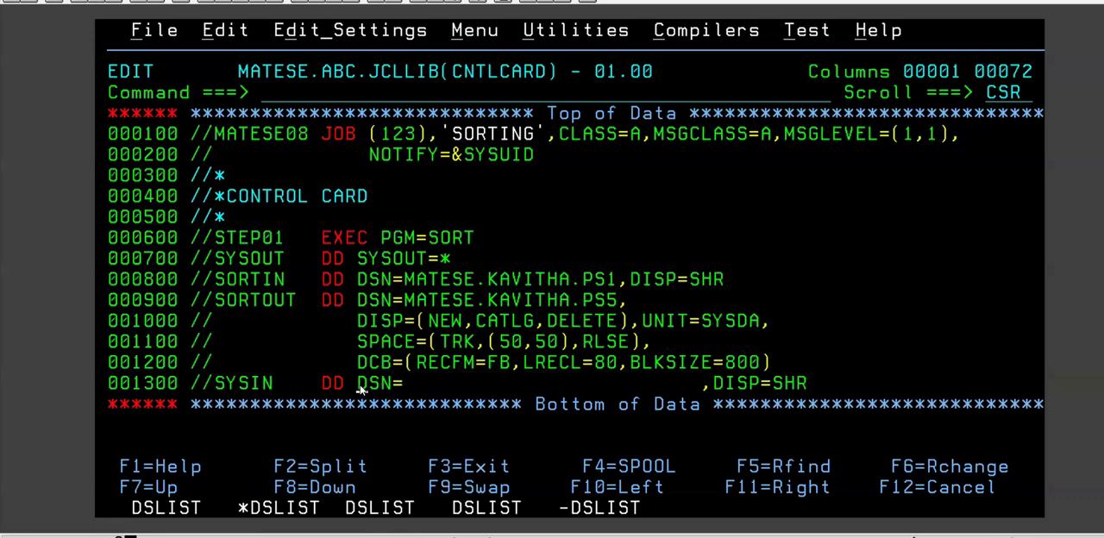
Make SYSIN a DD * statement carrying the in-stream line SORT FIELDS=COPY
type("*")
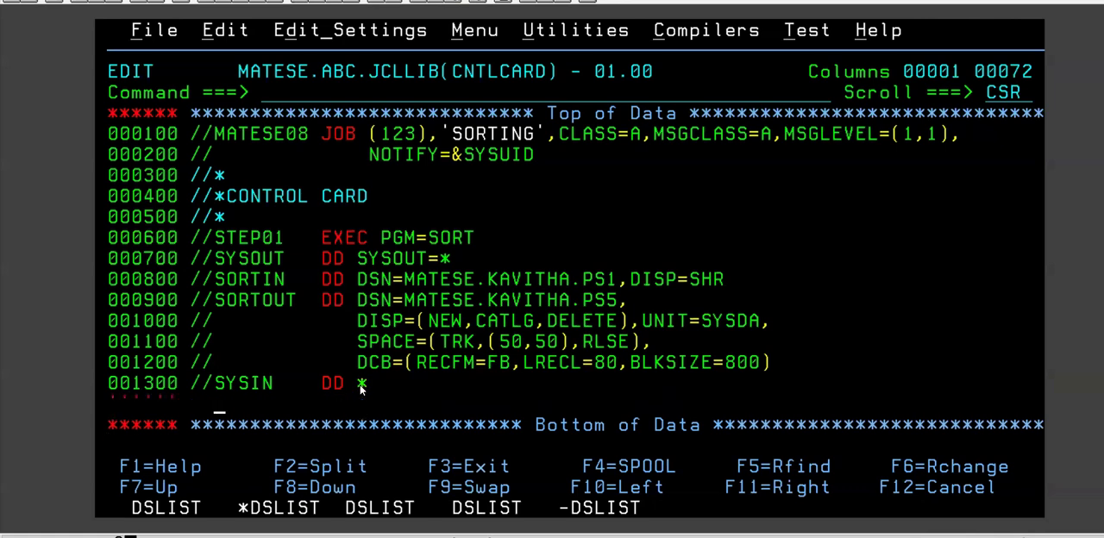
type("so")
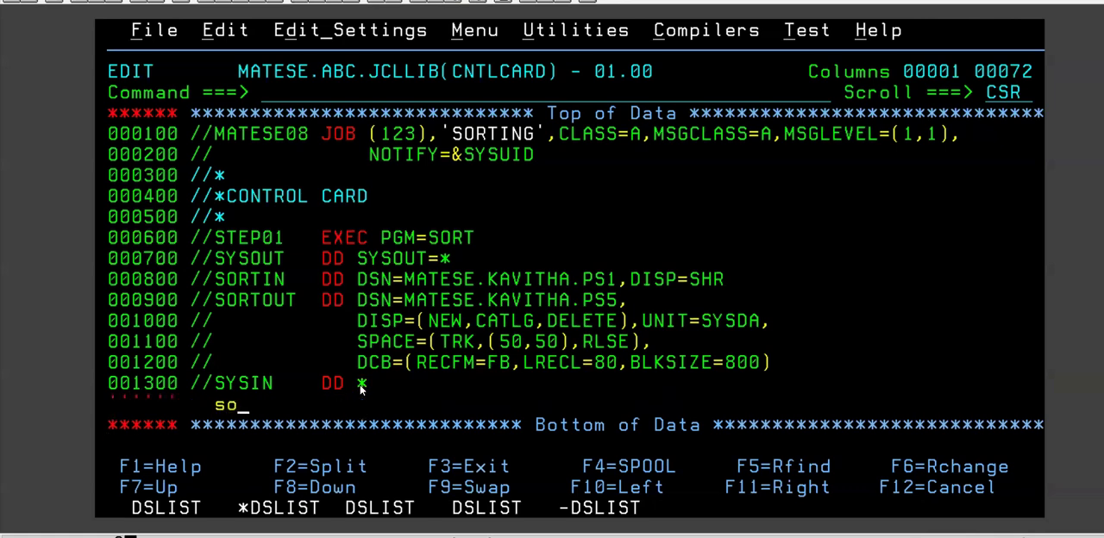
type("rt fields=c")
type("/*")
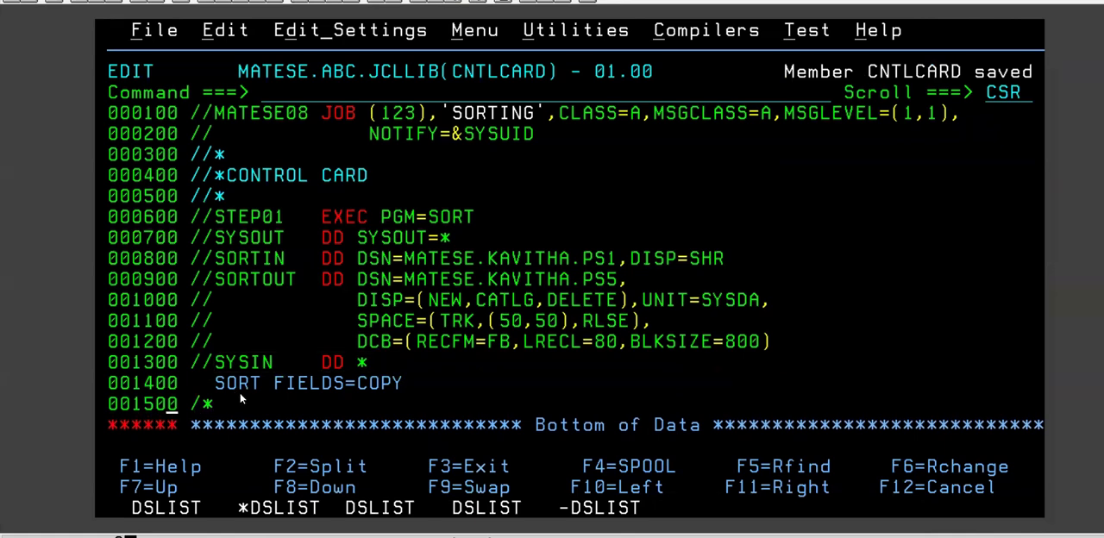
double_click(302, 383)
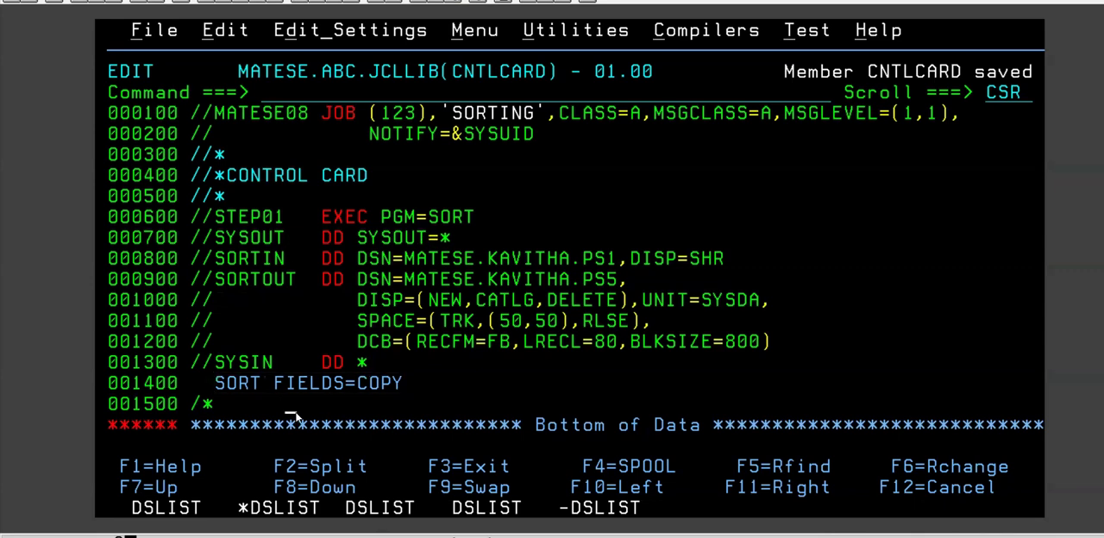
double_click(307, 383)
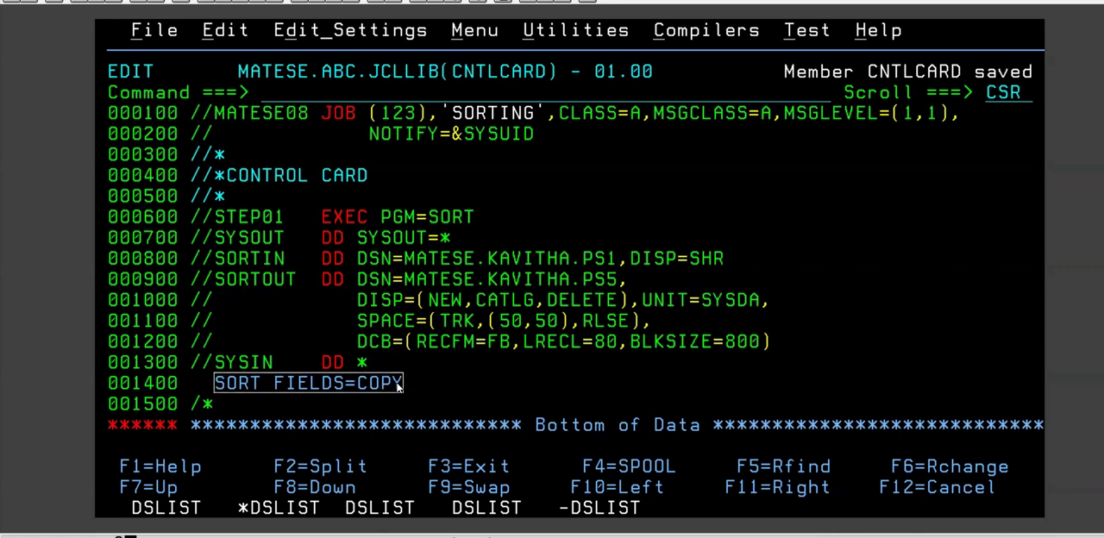
mouse_move(433, 259)
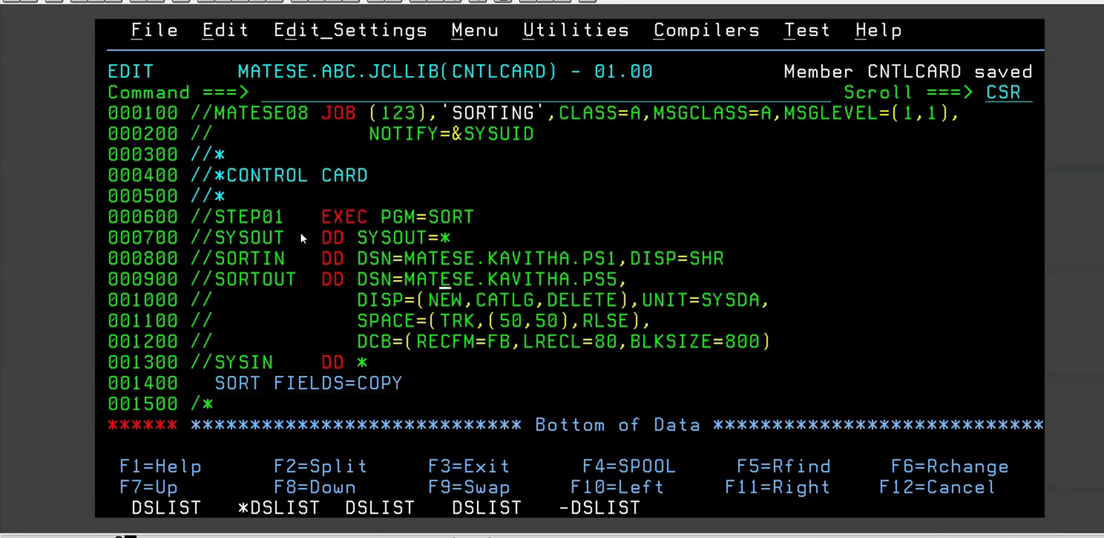
mouse_move(345, 317)
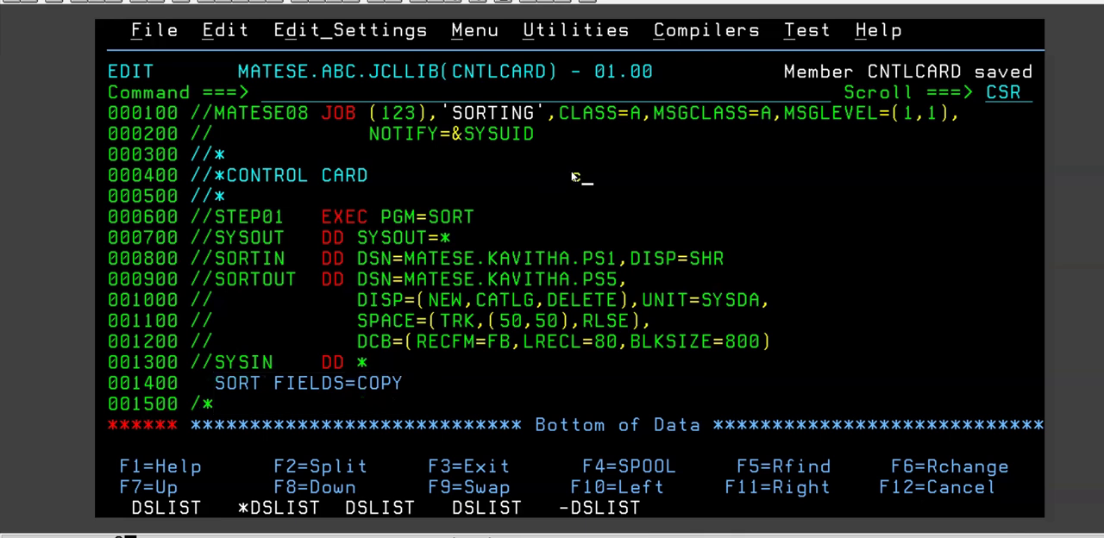
type("control car")
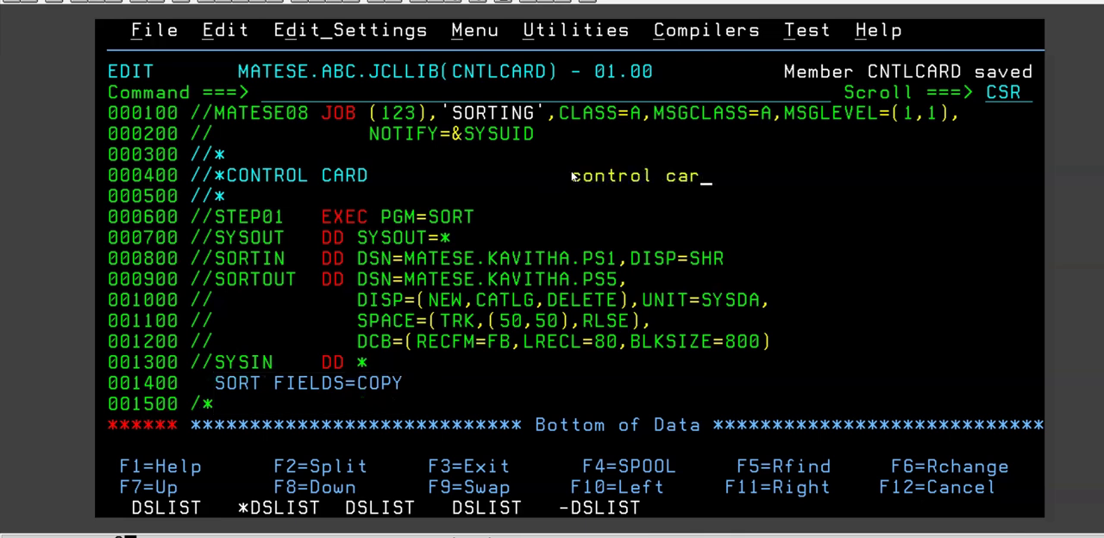
type("d")
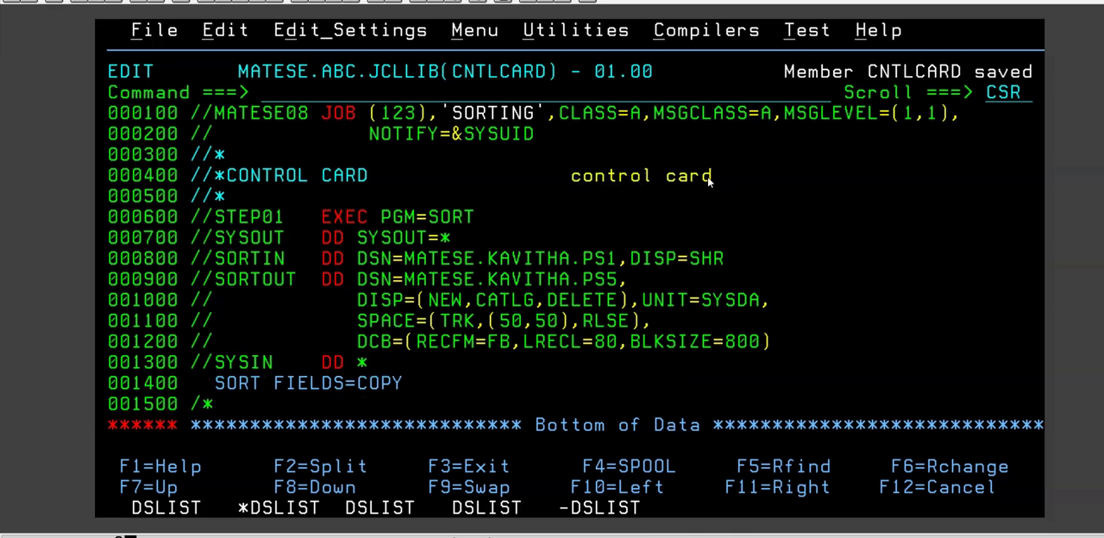
double_click(641, 176)
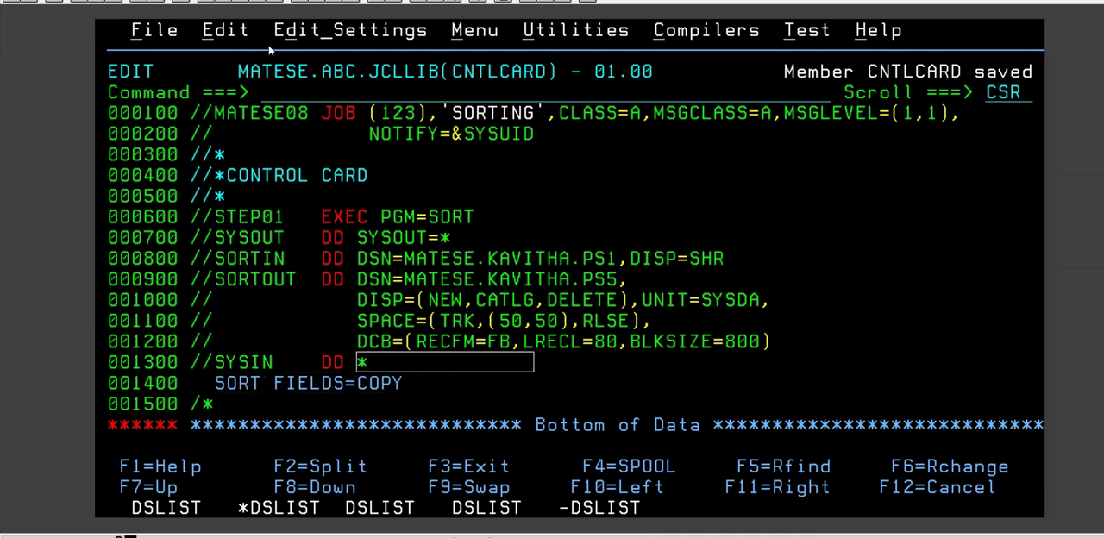
type("start 3")
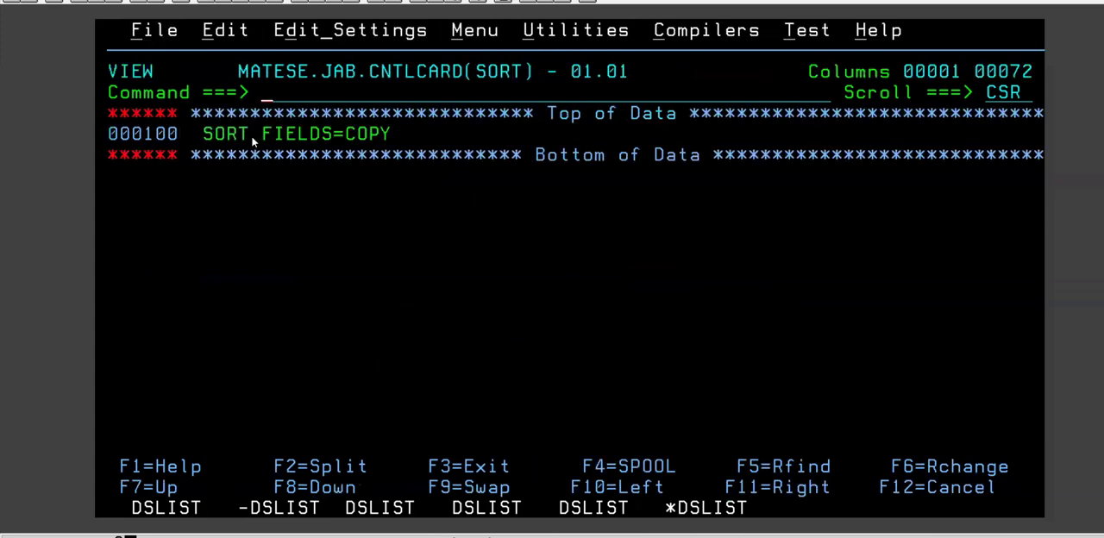
double_click(276, 70)
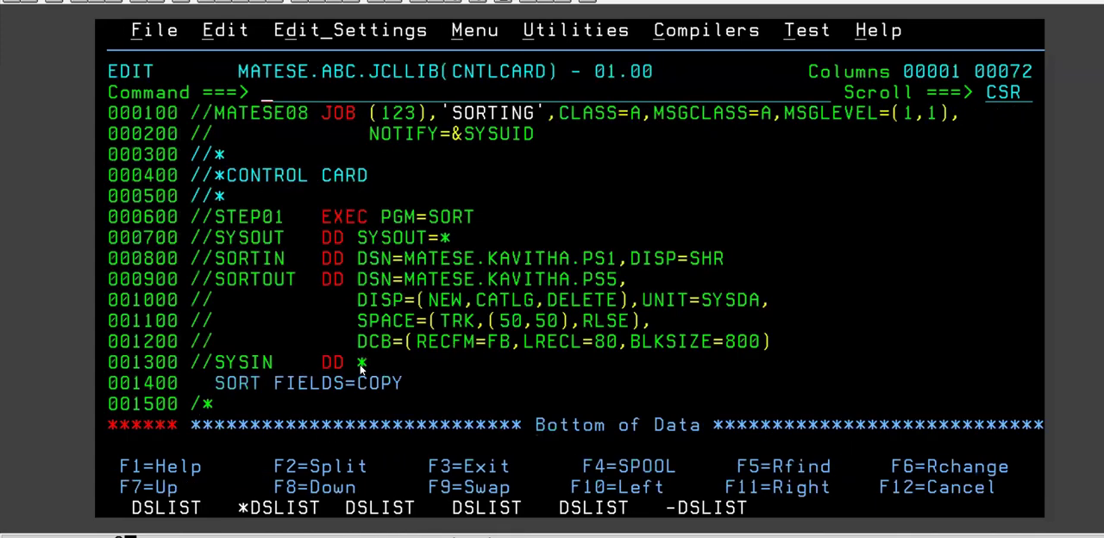
Point SYSIN at DSN=MATESE.JAB.CNTLCARD(SORT),DISP=SHR in place of the in-stream data
type("dsn")
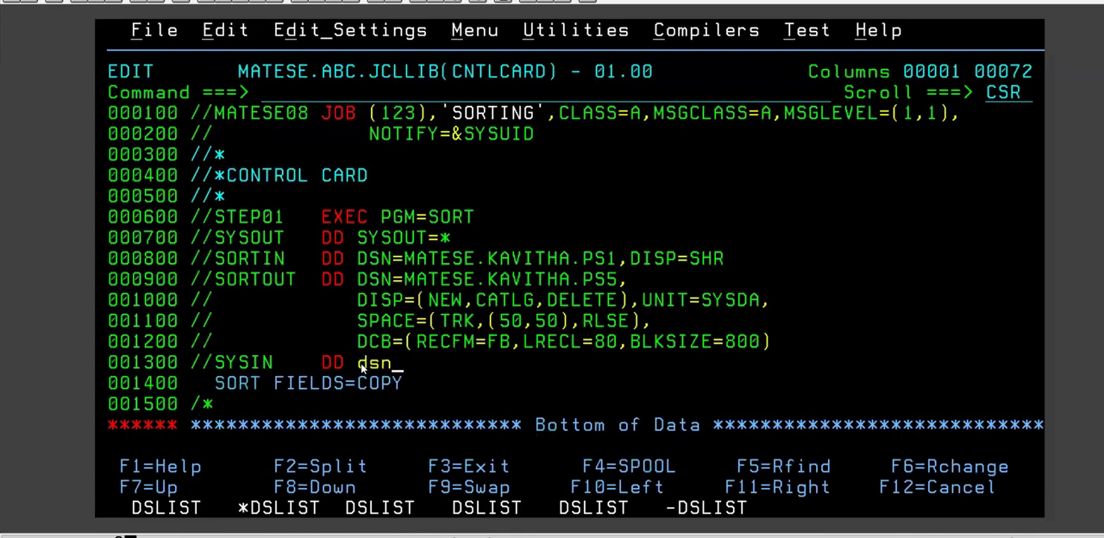
type("=MATESE.JAB.CNTLCARD(SORT)")
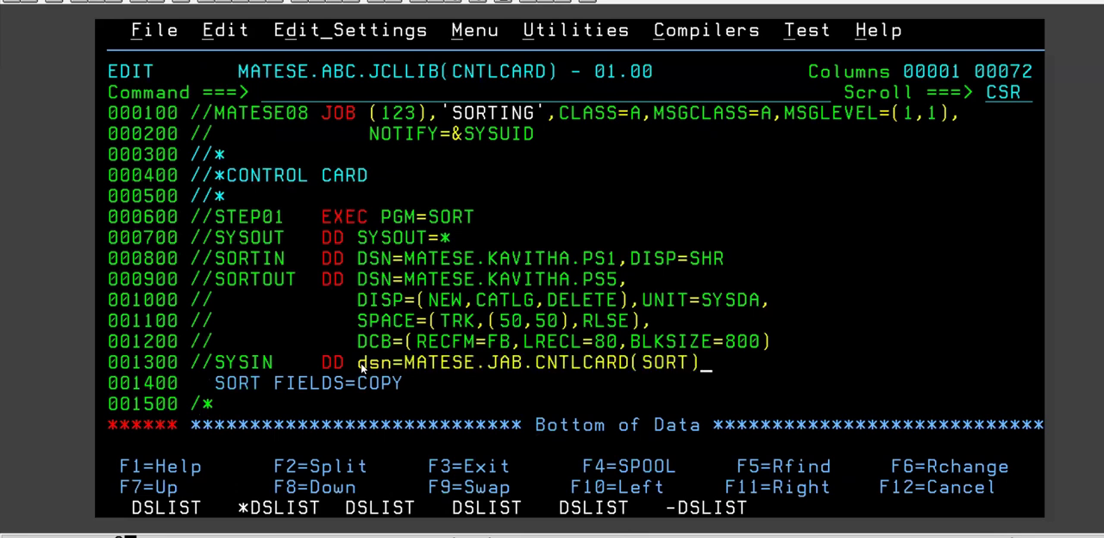
type(",disp=s")
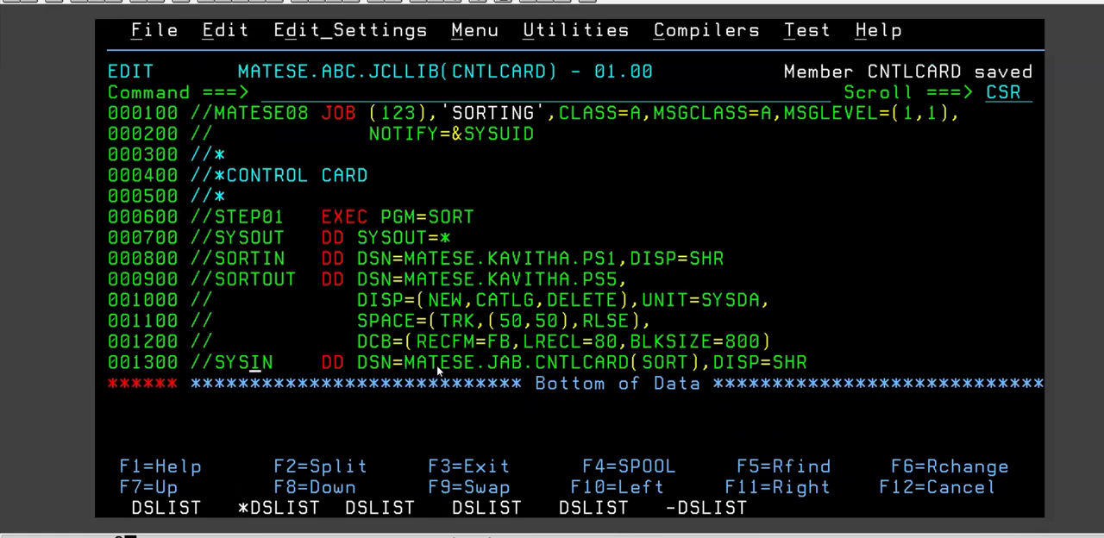
mouse_move(670, 373)
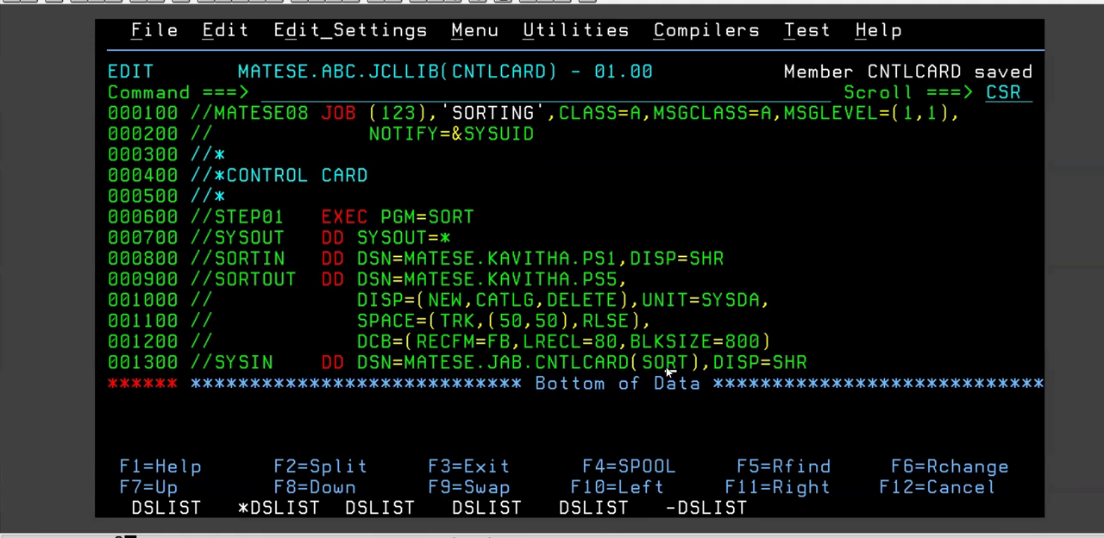
mouse_move(388, 304)
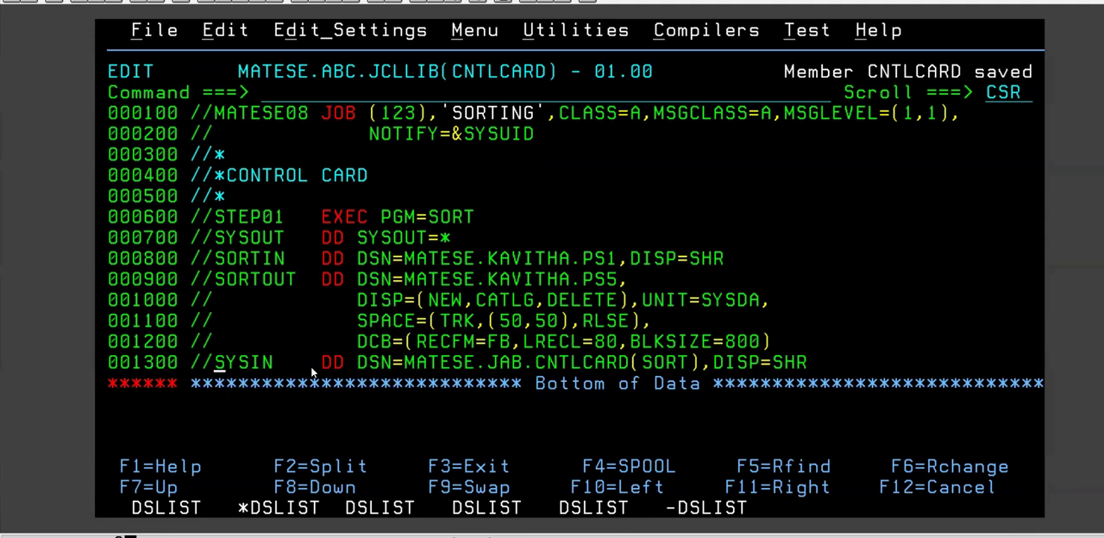
mouse_move(338, 368)
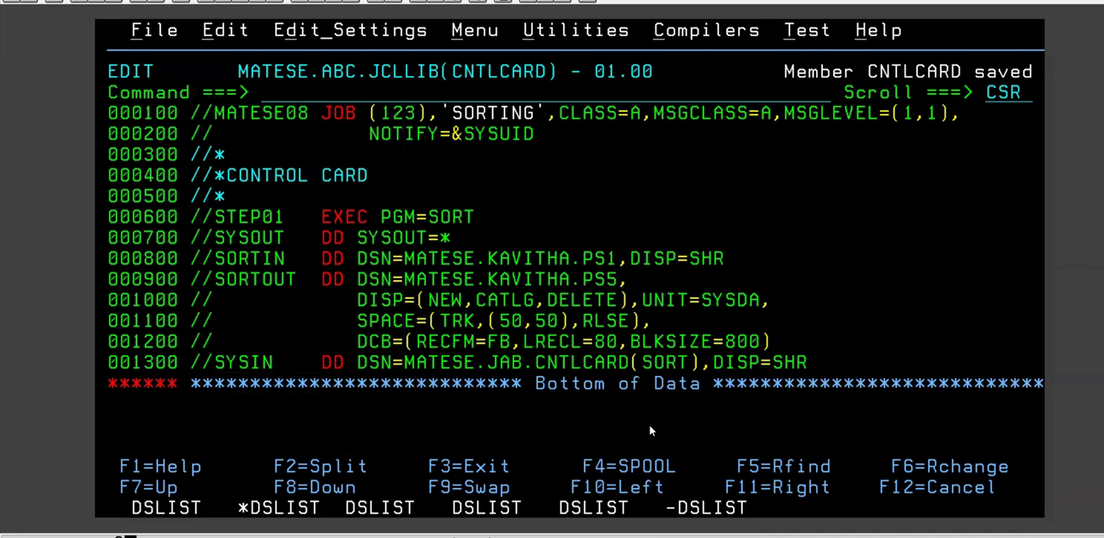
mouse_move(220, 369)
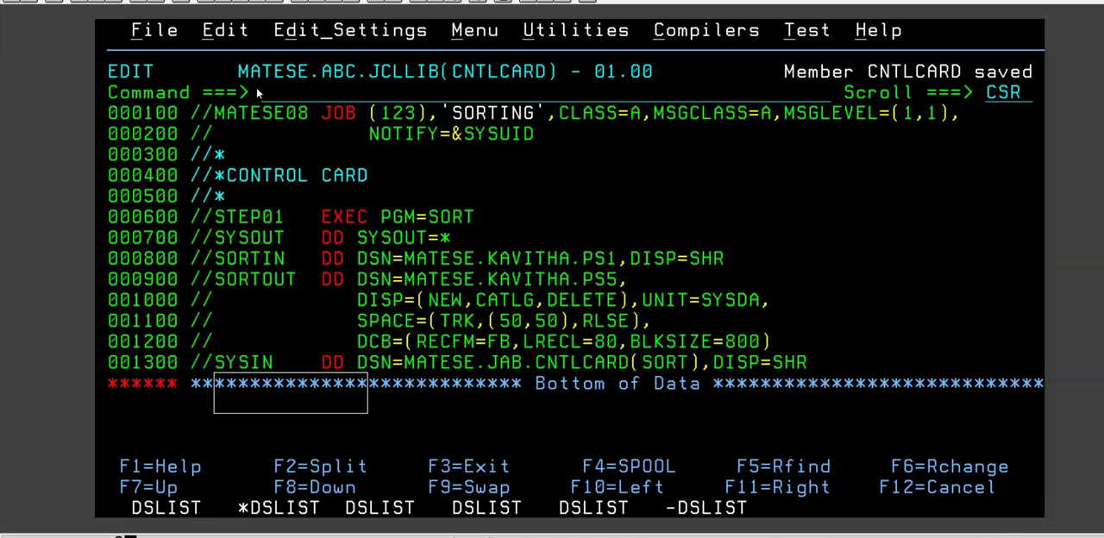
mouse_move(521, 128)
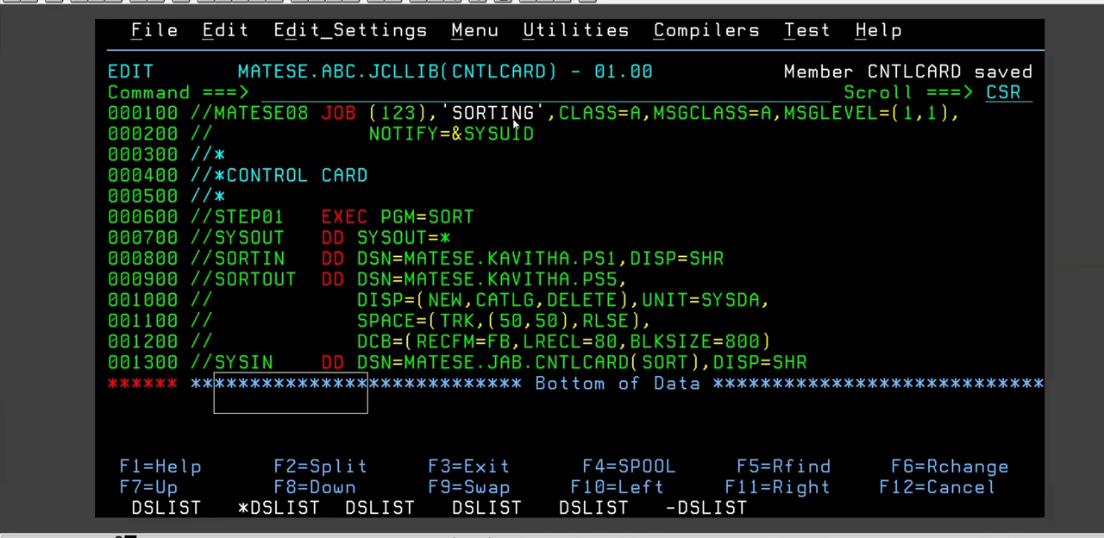
mouse_move(386, 198)
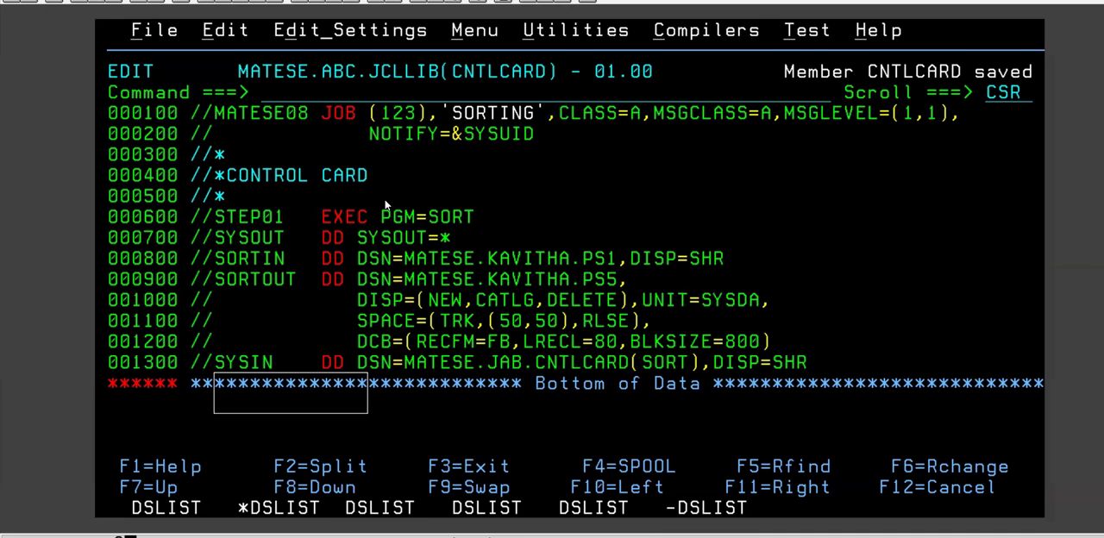
mouse_move(364, 397)
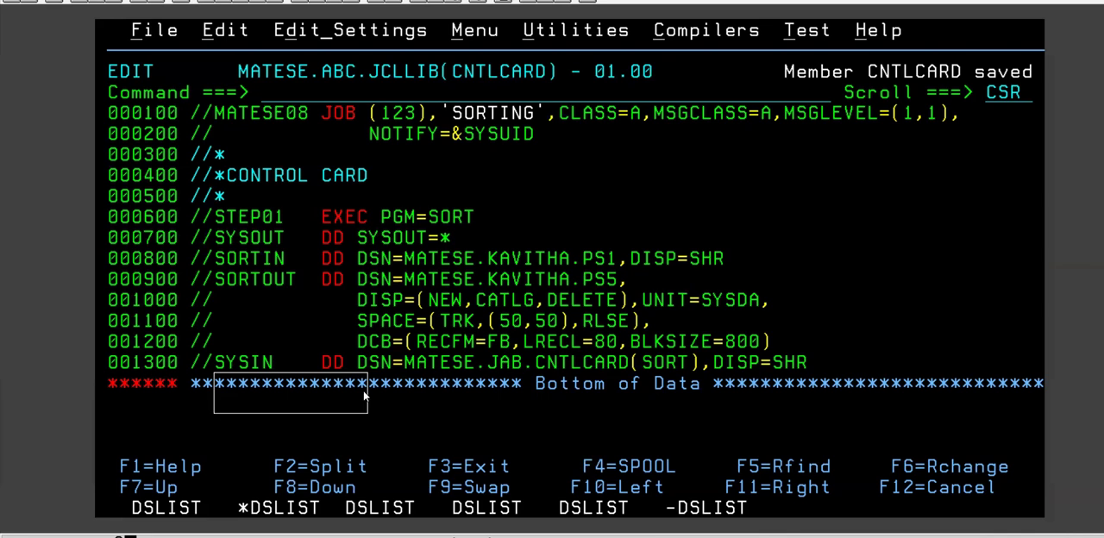
mouse_move(255, 278)
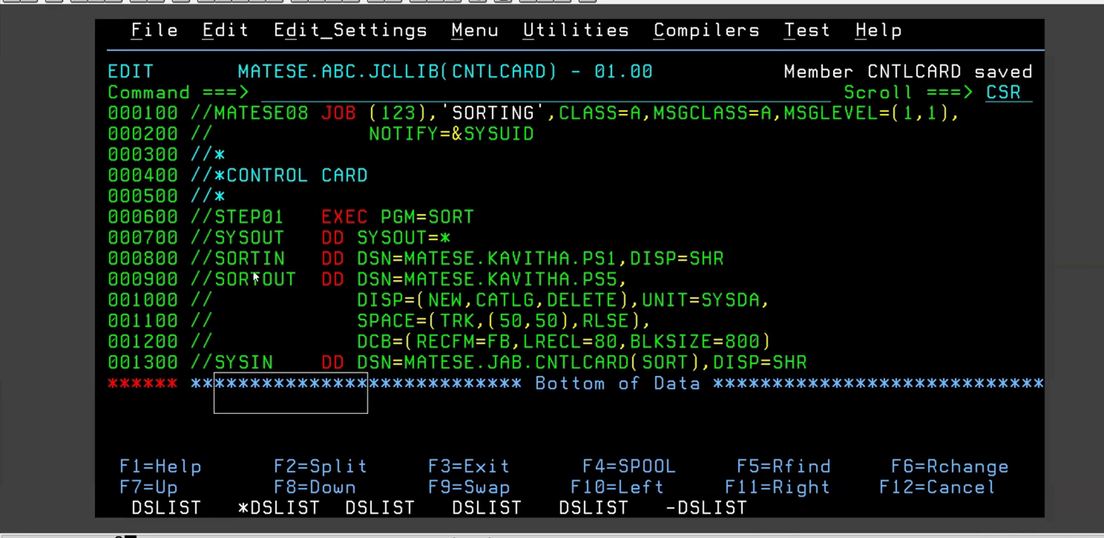
mouse_move(335, 134)
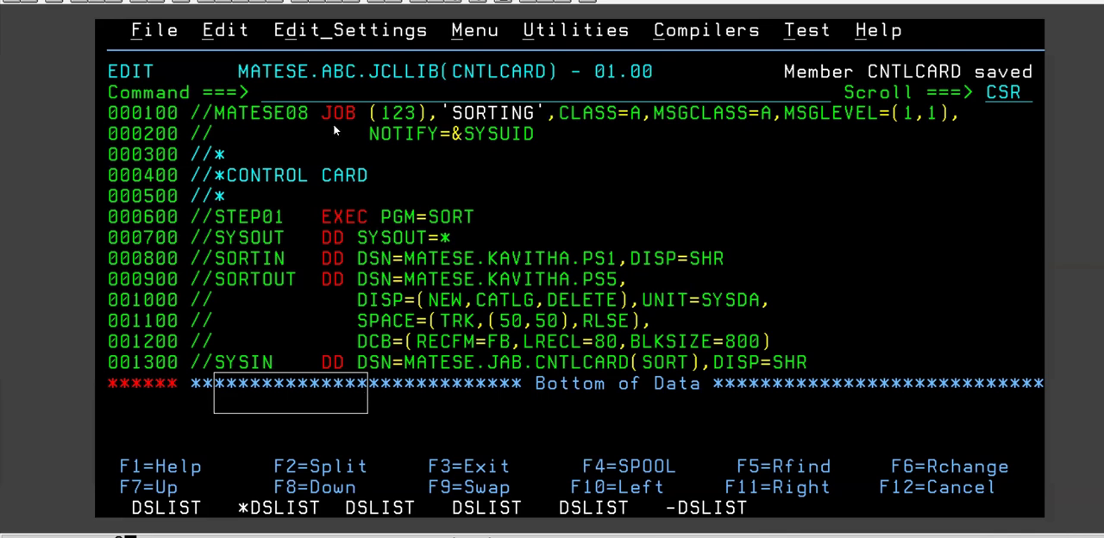
mouse_move(494, 209)
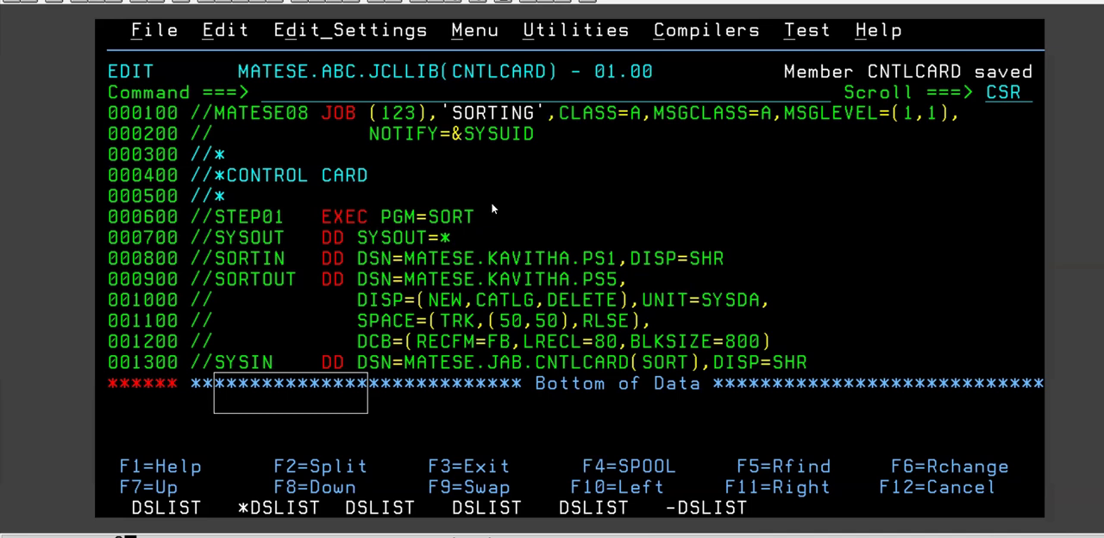
mouse_move(486, 219)
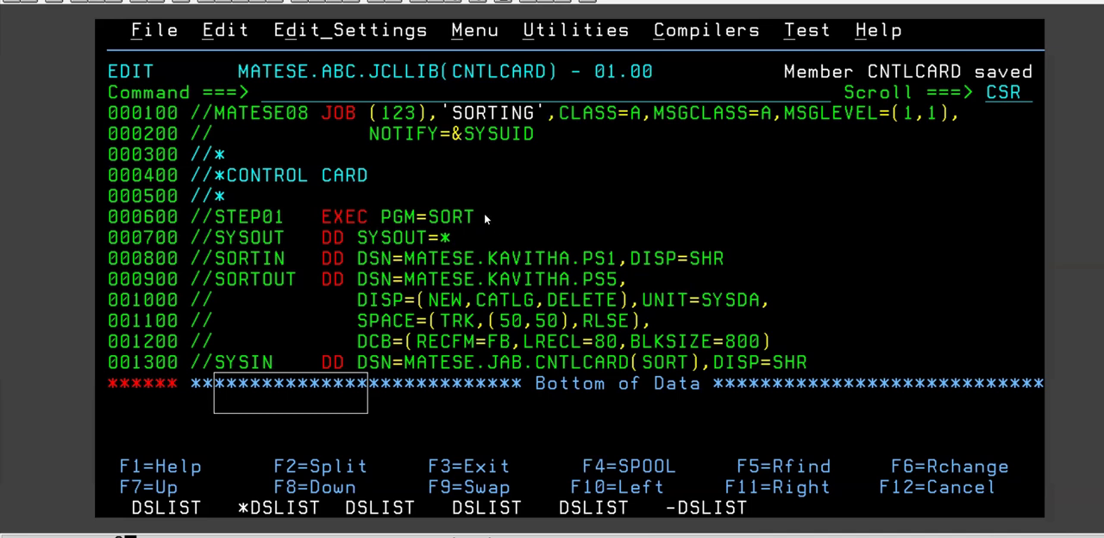
mouse_move(663, 165)
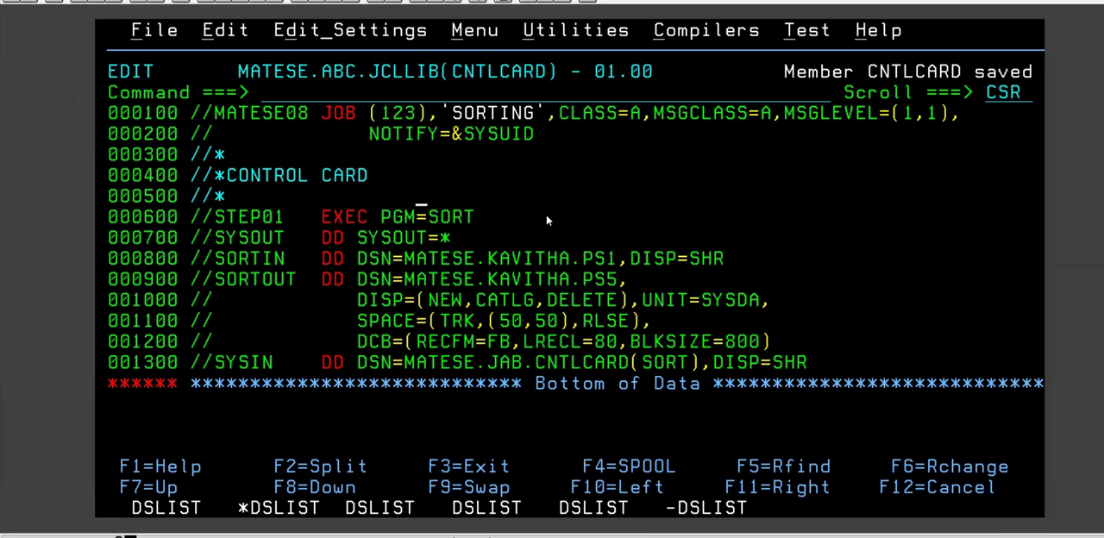
mouse_move(684, 162)
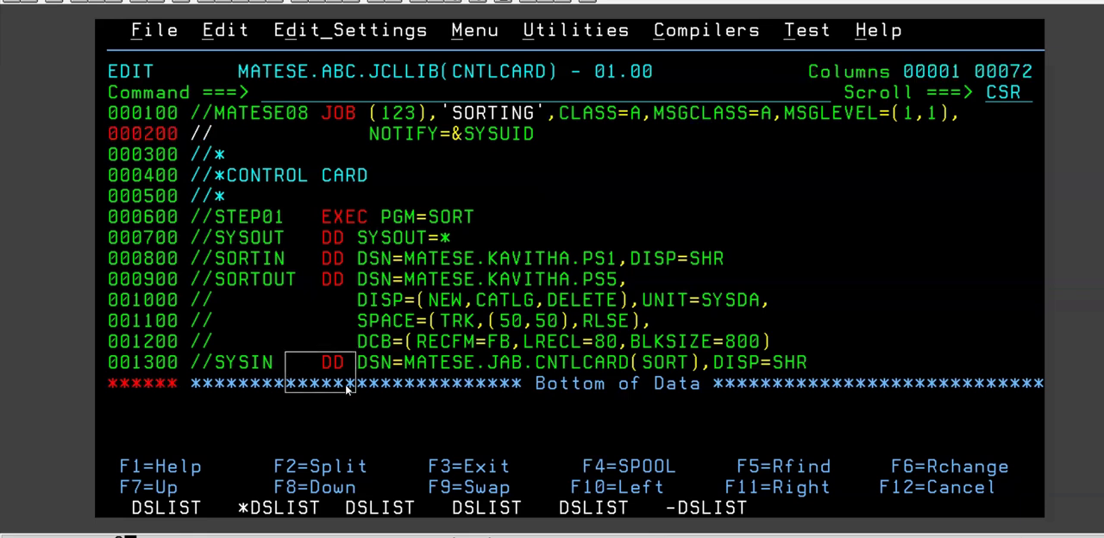
mouse_move(302, 171)
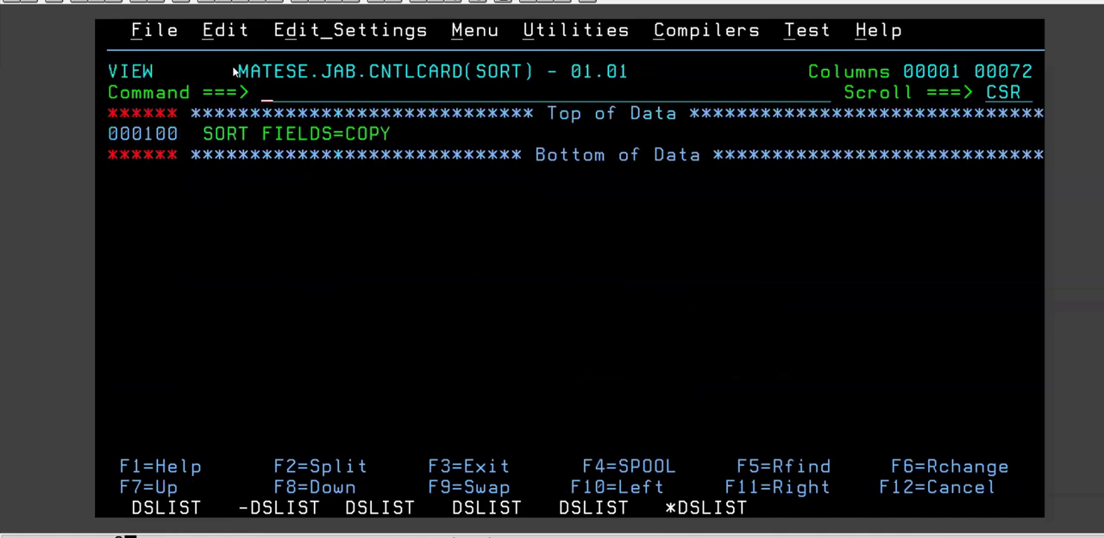
mouse_move(376, 114)
type("(1")
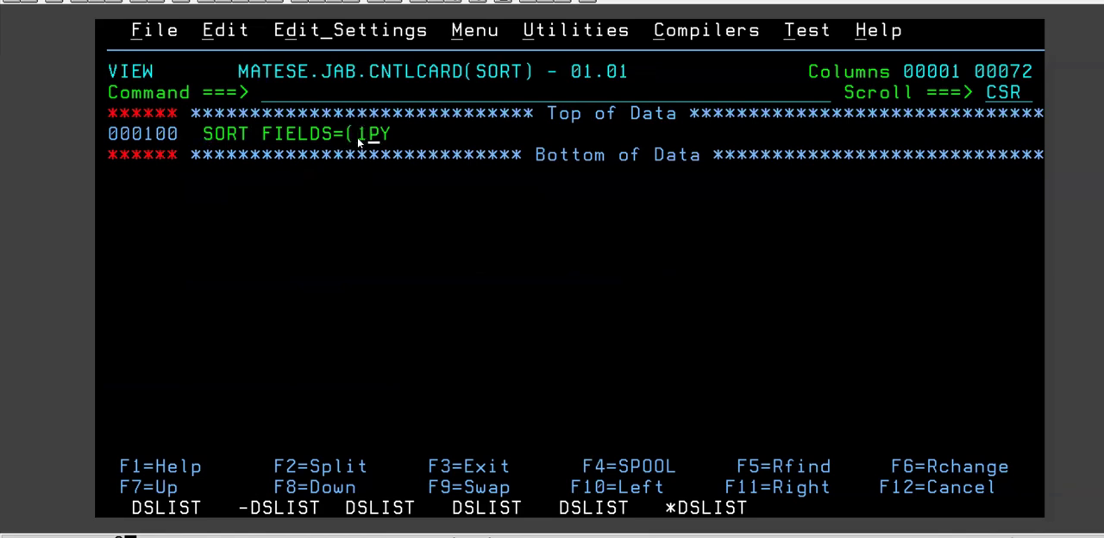
Overtype COPY so the control card reads SORT FIELDS=(1,10,CH,A)
type(",10,CH,")
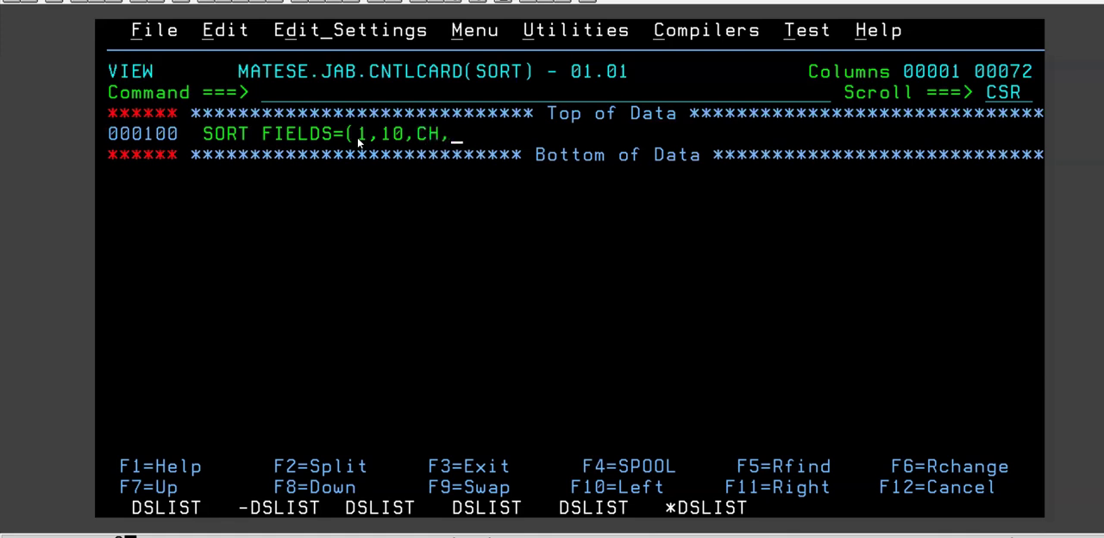
type("A)")
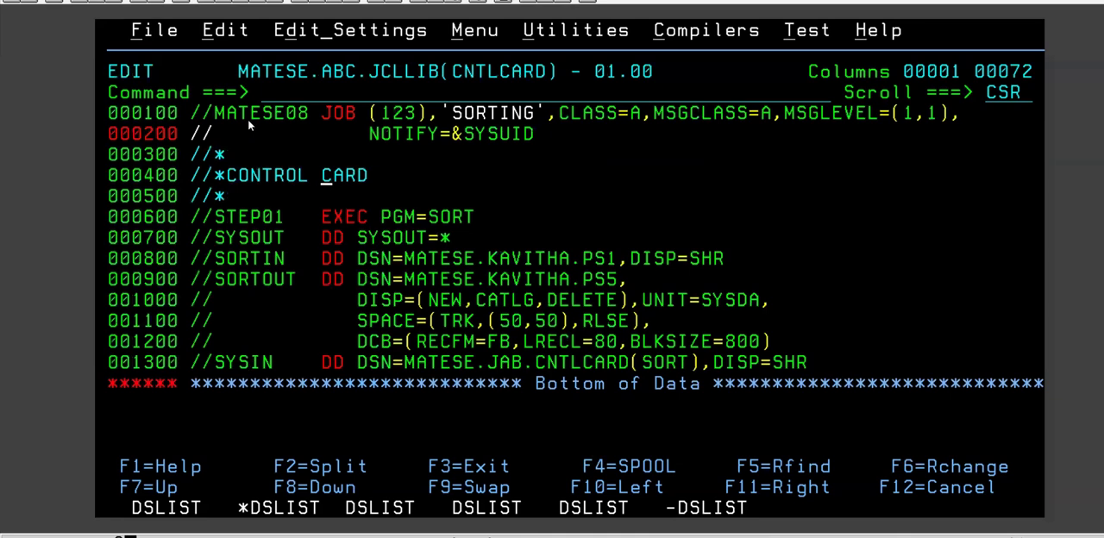
mouse_move(421, 221)
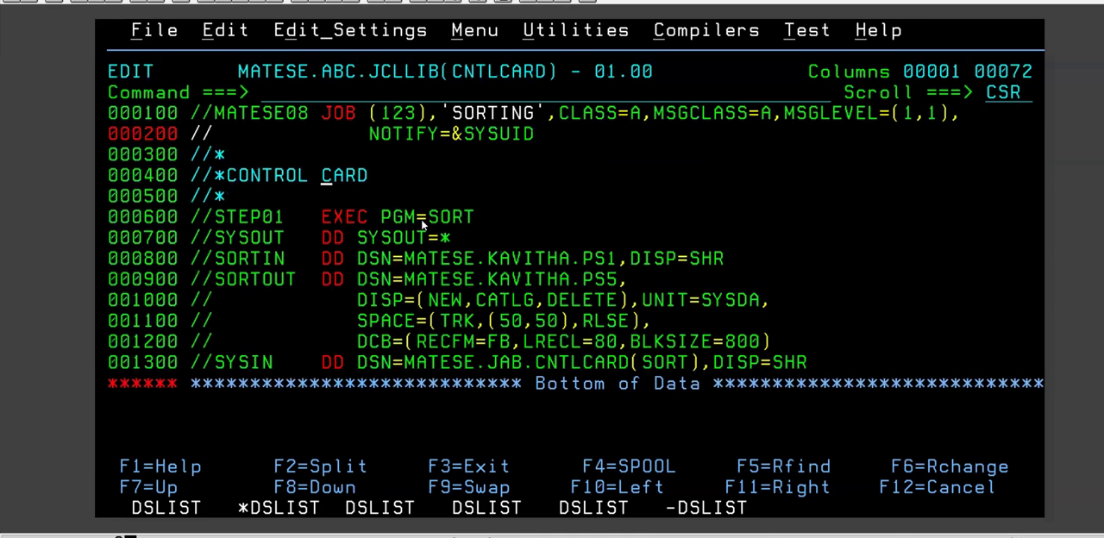